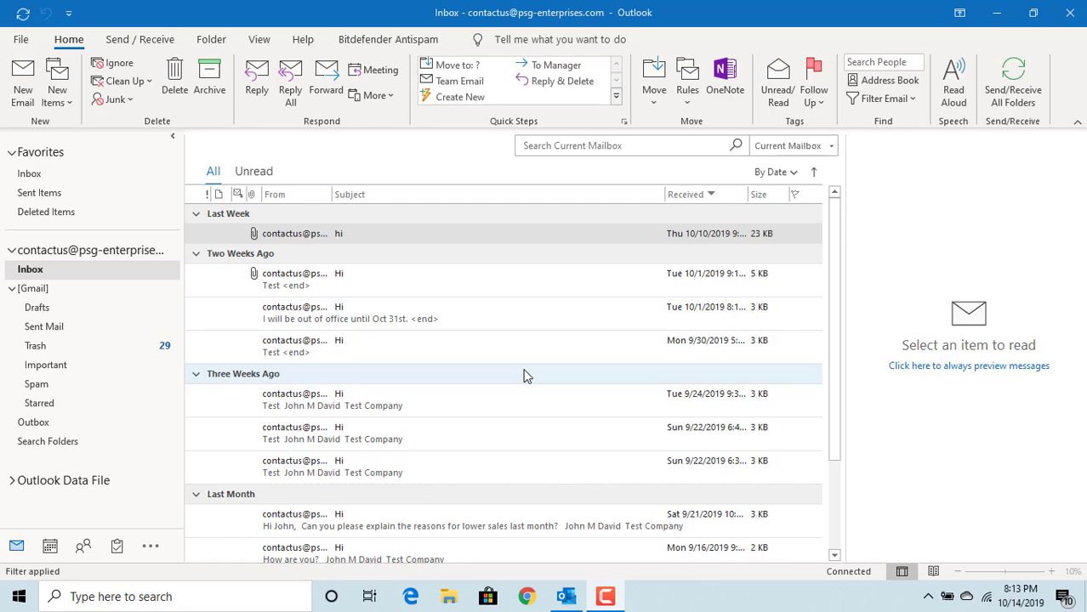
{"action": "mouse_move", "coordinate": [34, 94]}
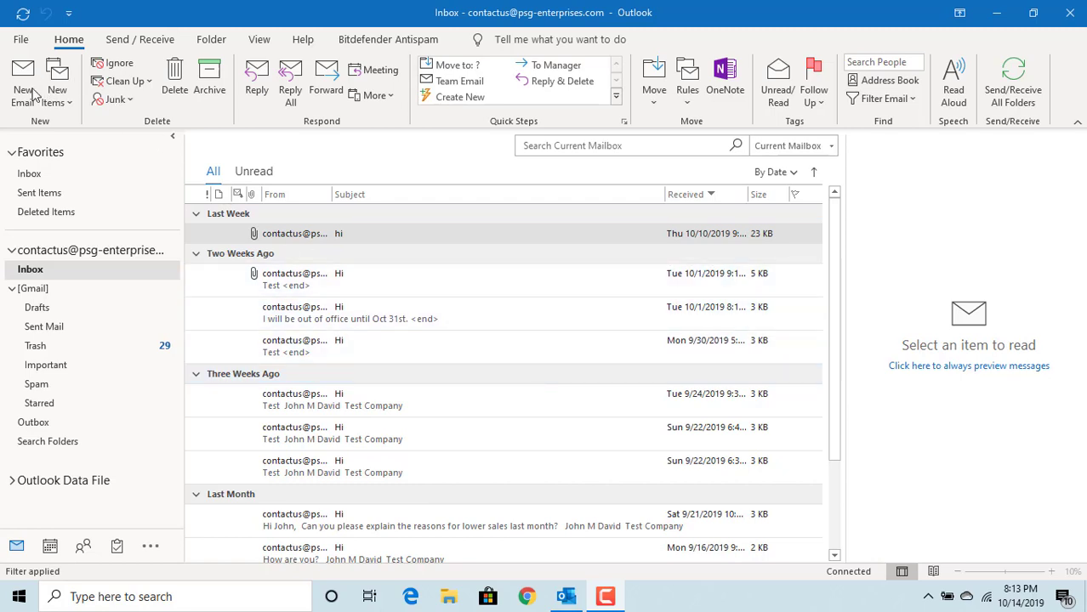
Create a new email and type 'How are you?' in the message body.
{"action": "left_click", "coordinate": [23, 81]}
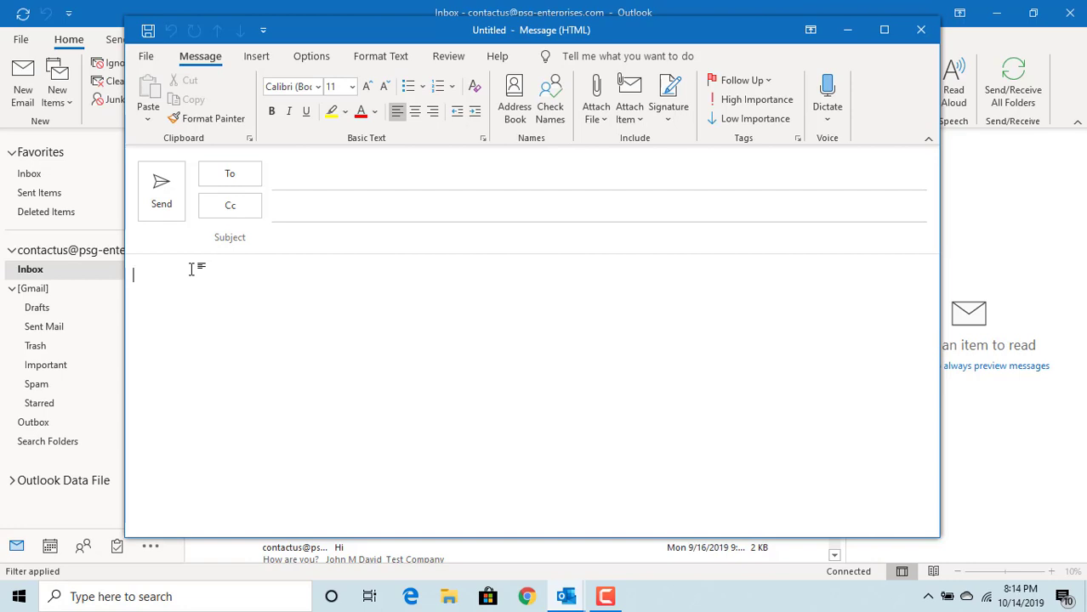
{"action": "type", "text": "How ar"}
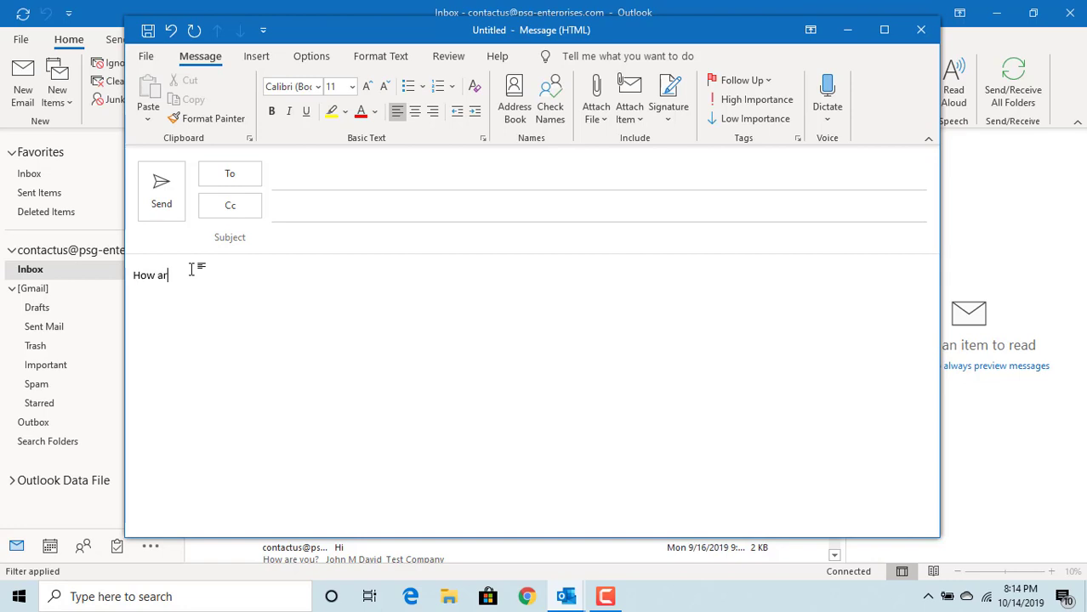
{"action": "type", "text": "e y"}
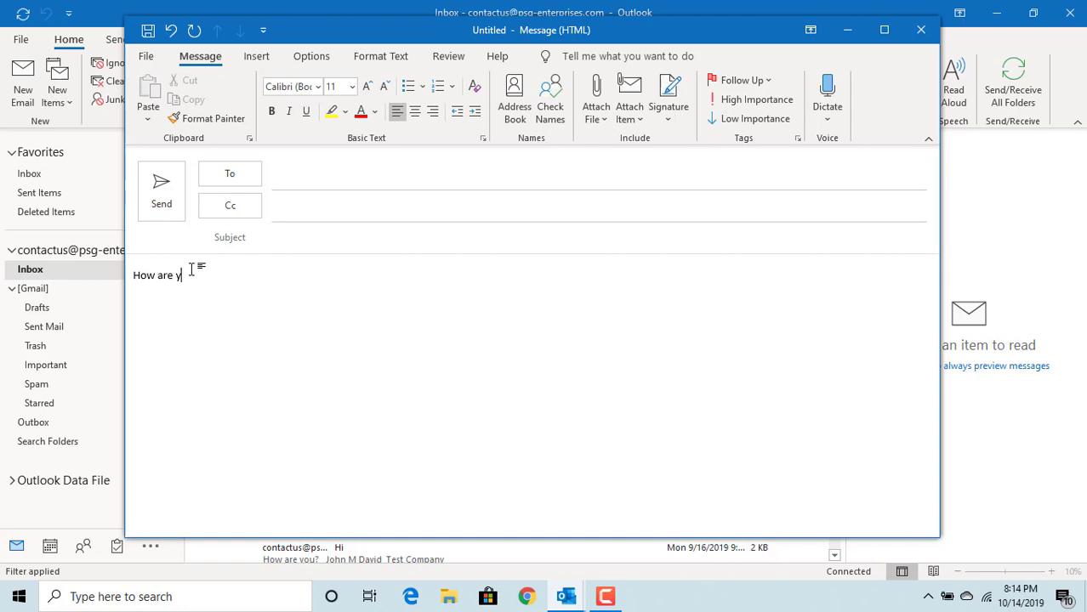
{"action": "type", "text": "ou?"}
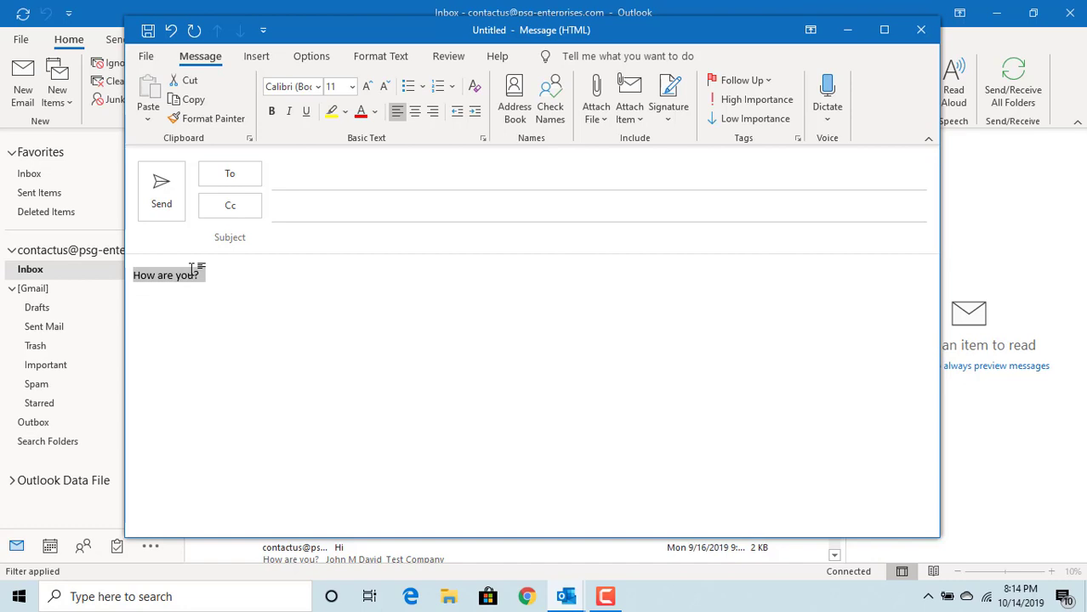
{"action": "mouse_move", "coordinate": [230, 173]}
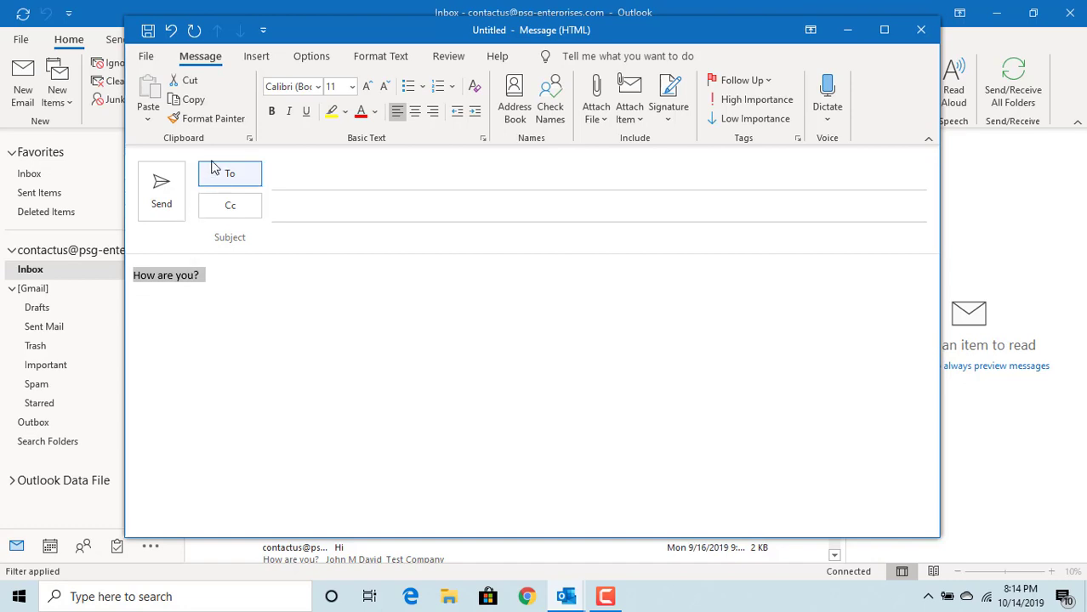
{"action": "mouse_move", "coordinate": [448, 56]}
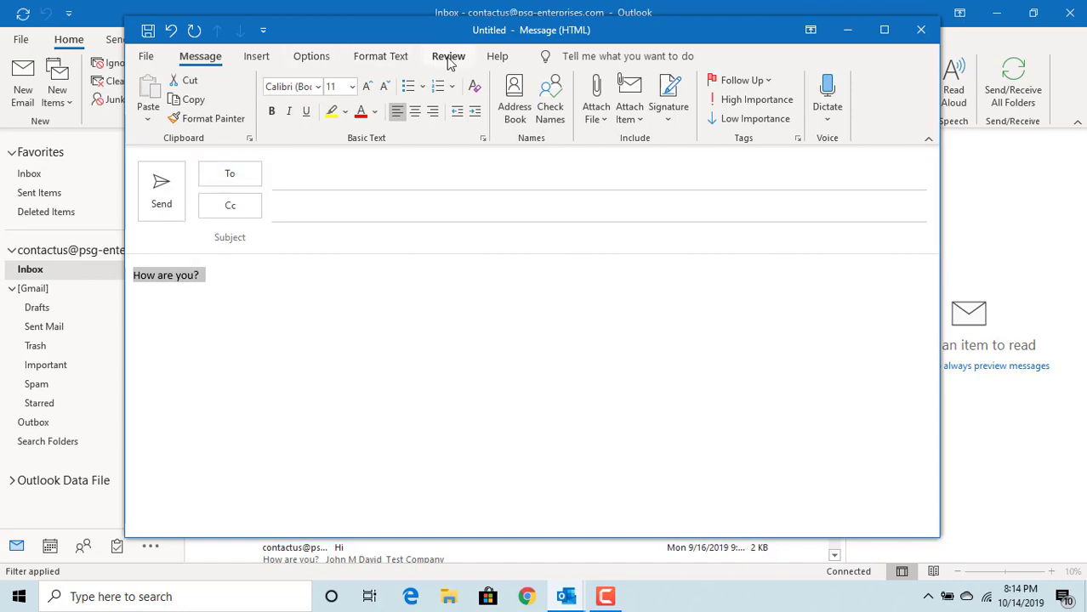
Switch to the Review tab to show the draft's proofing and language tools.
{"action": "left_click", "coordinate": [448, 56]}
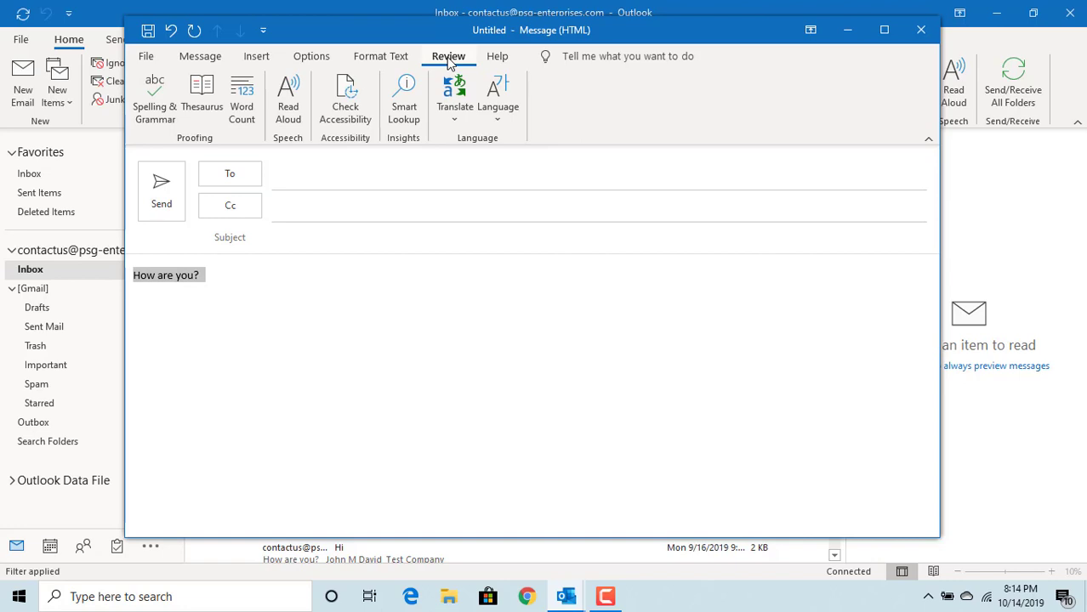
{"action": "mouse_move", "coordinate": [455, 98]}
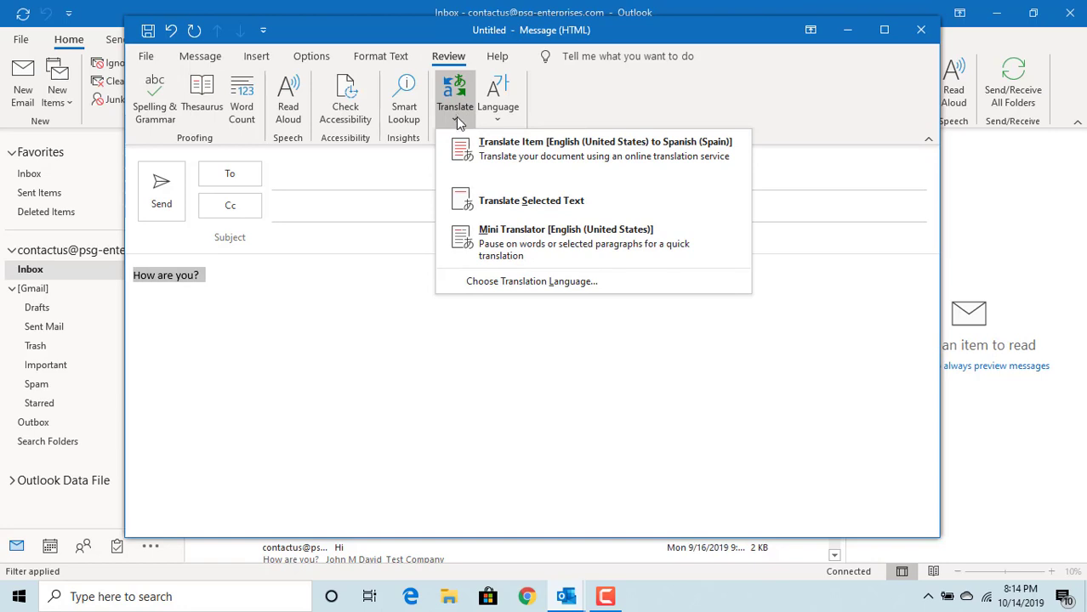
{"action": "mouse_move", "coordinate": [545, 211]}
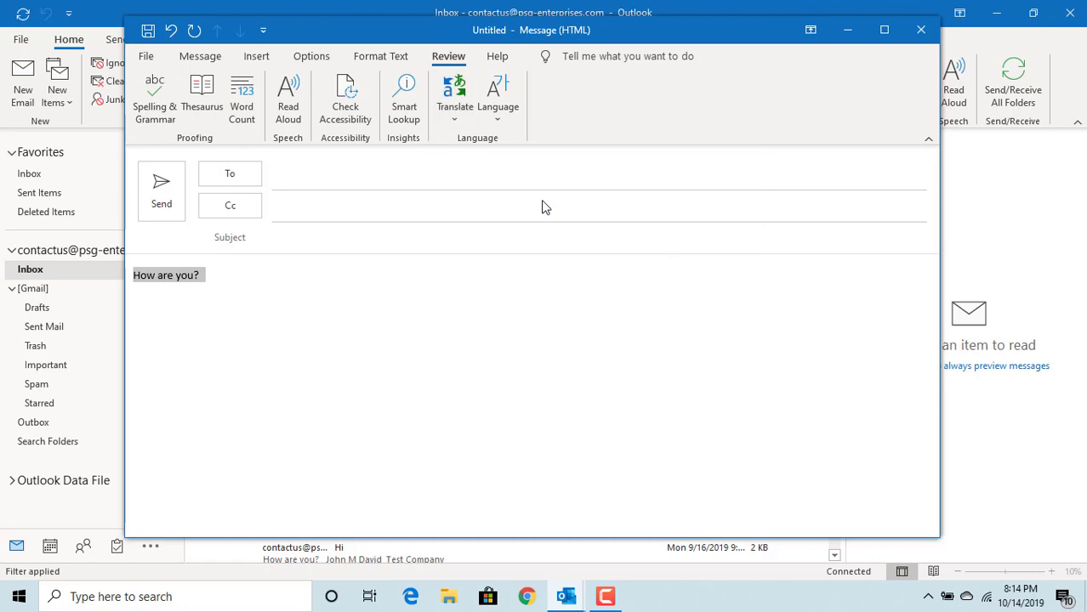
Translate the selected greeting and confirm sending it to the online translation service.
{"action": "left_click", "coordinate": [454, 93]}
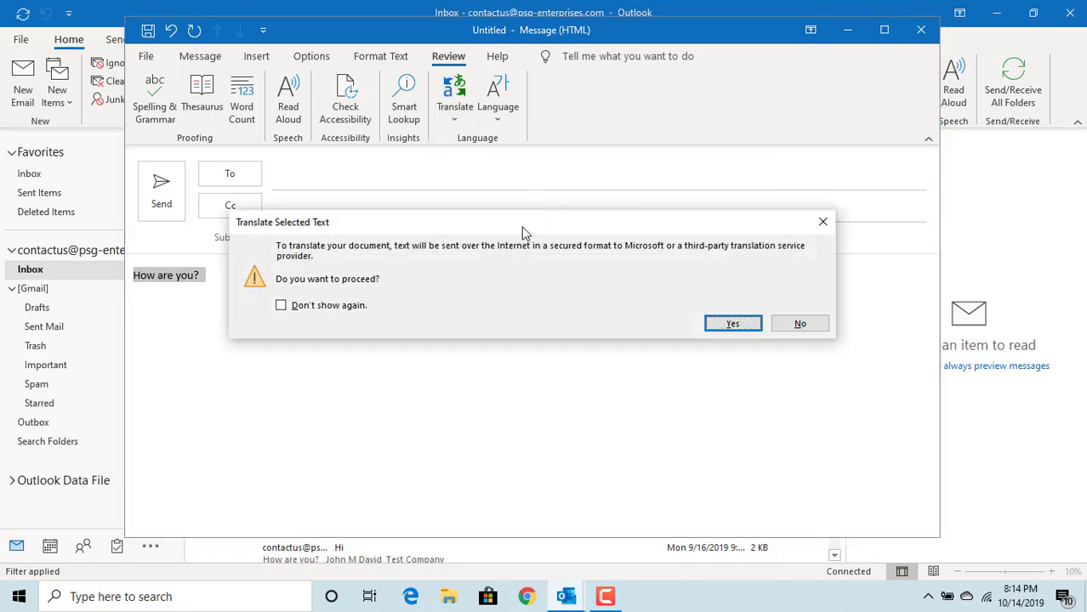
{"action": "mouse_move", "coordinate": [329, 259]}
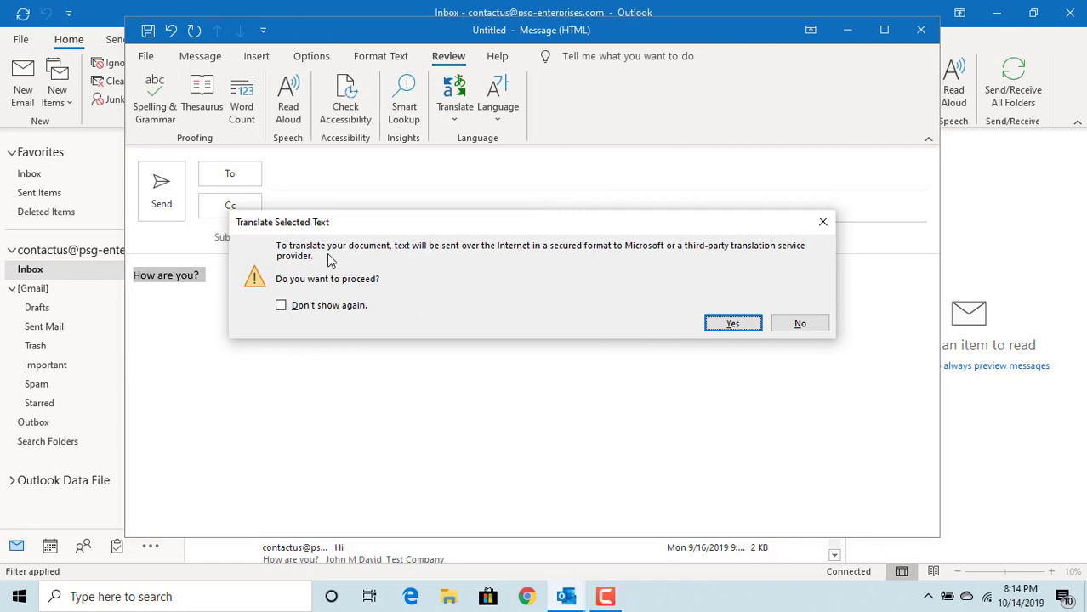
{"action": "mouse_move", "coordinate": [355, 262]}
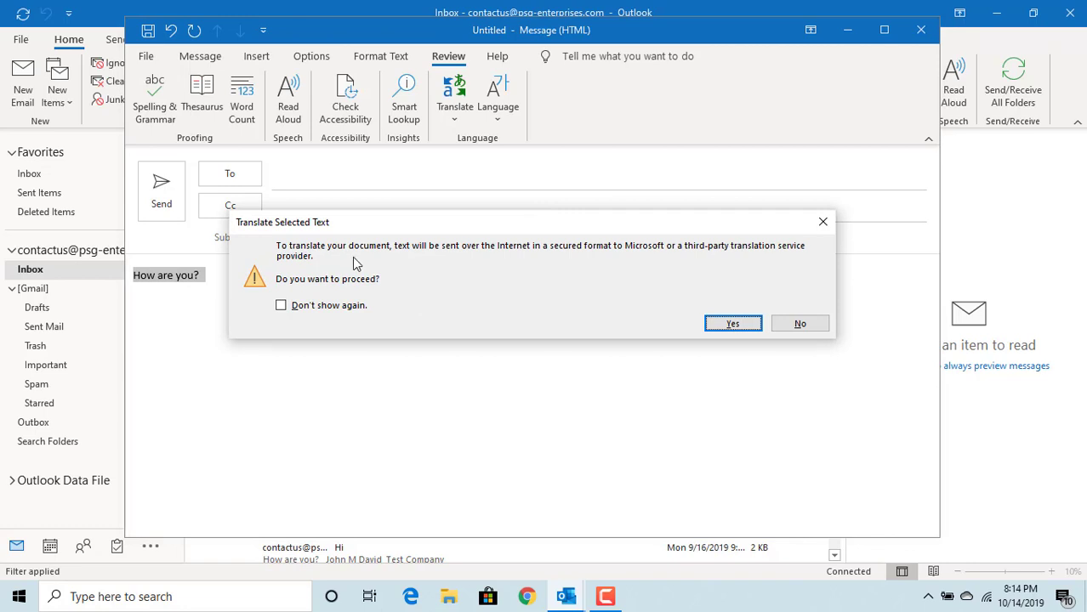
{"action": "mouse_move", "coordinate": [676, 255]}
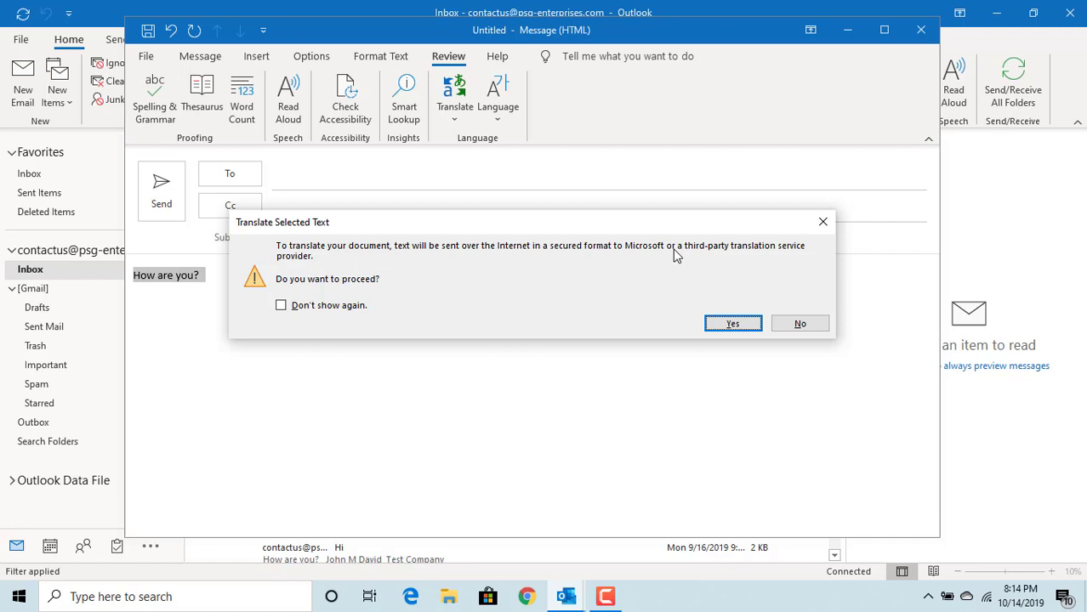
{"action": "mouse_move", "coordinate": [699, 324]}
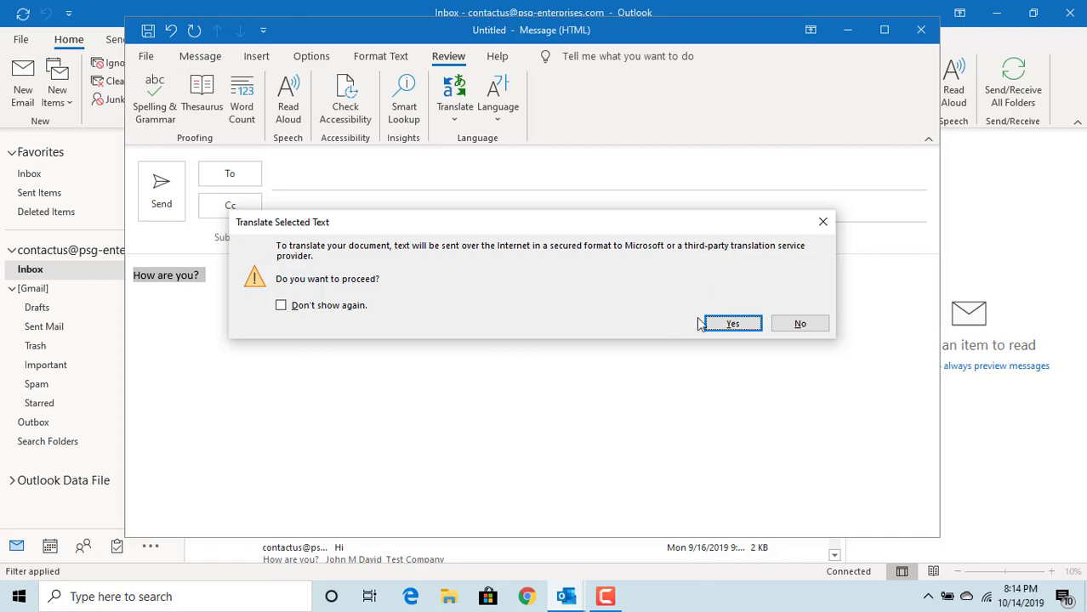
{"action": "left_click", "coordinate": [731, 323]}
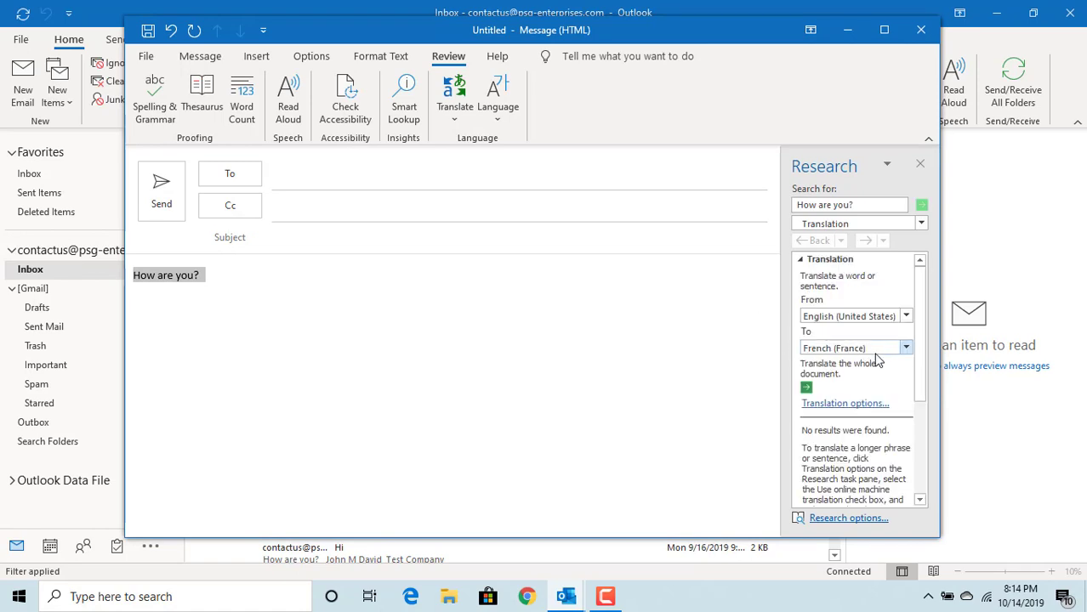
{"action": "mouse_move", "coordinate": [909, 357]}
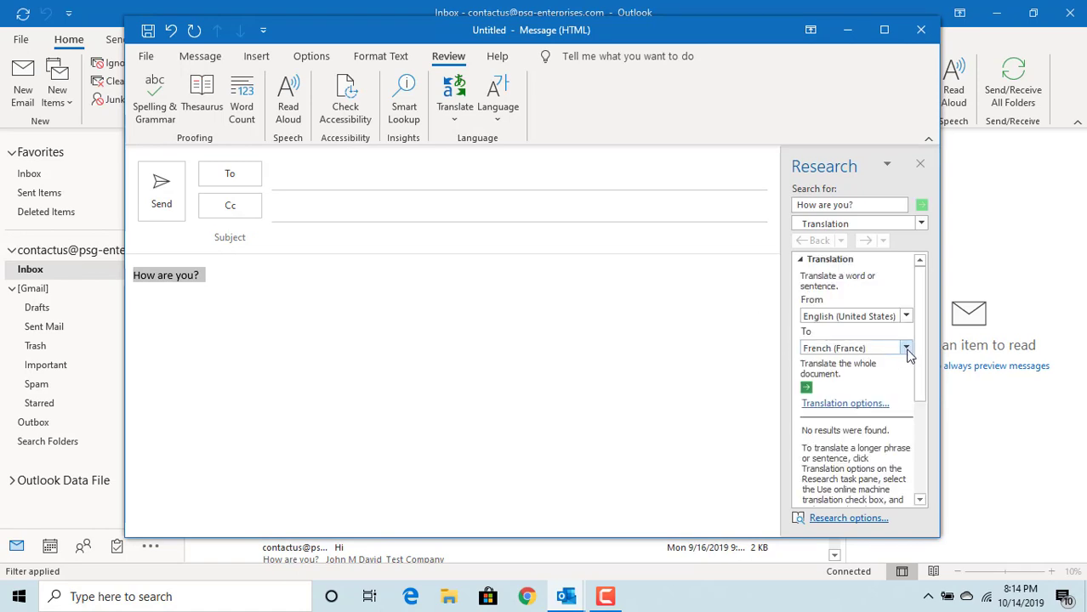
Set the target to Dutch (Netherlands), insert 'Hoe gaat het?', then undo the insertion.
{"action": "left_click", "coordinate": [906, 348]}
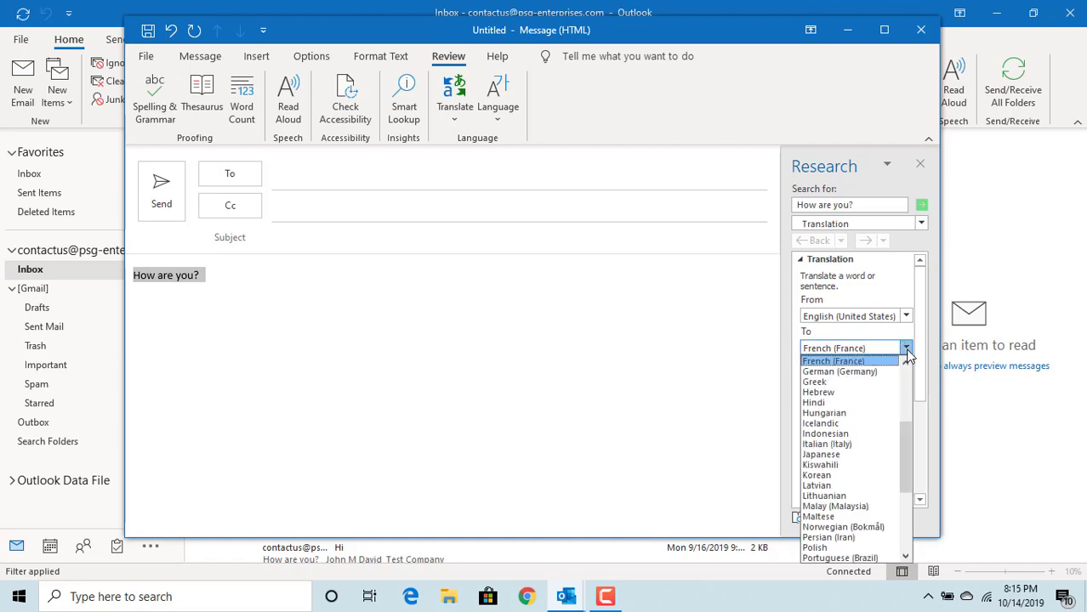
{"action": "scroll", "scroll_direction": "up", "scroll_amount": 3}
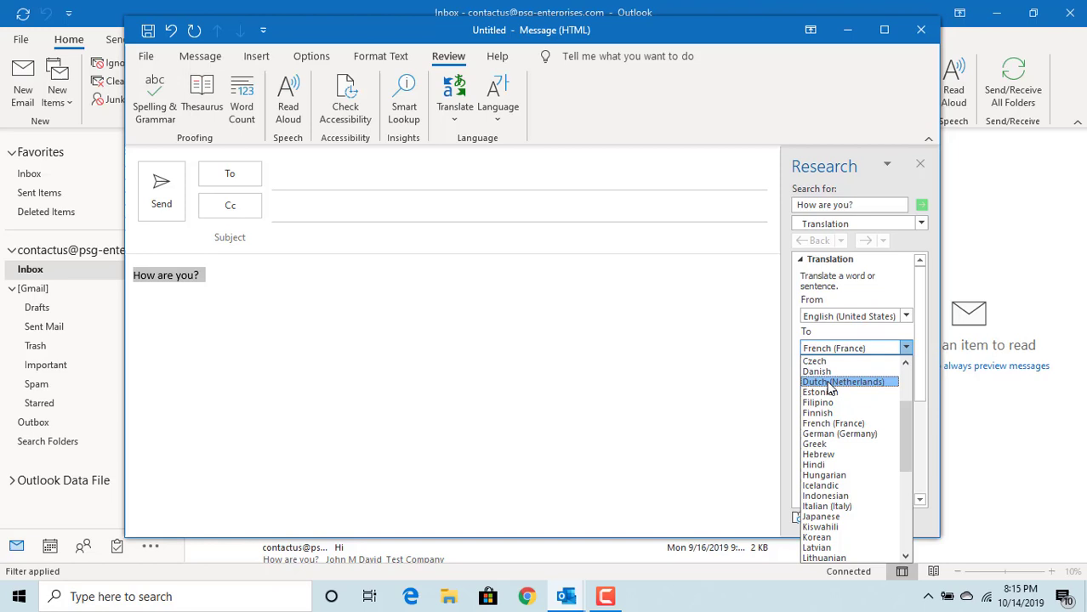
{"action": "left_click", "coordinate": [841, 381]}
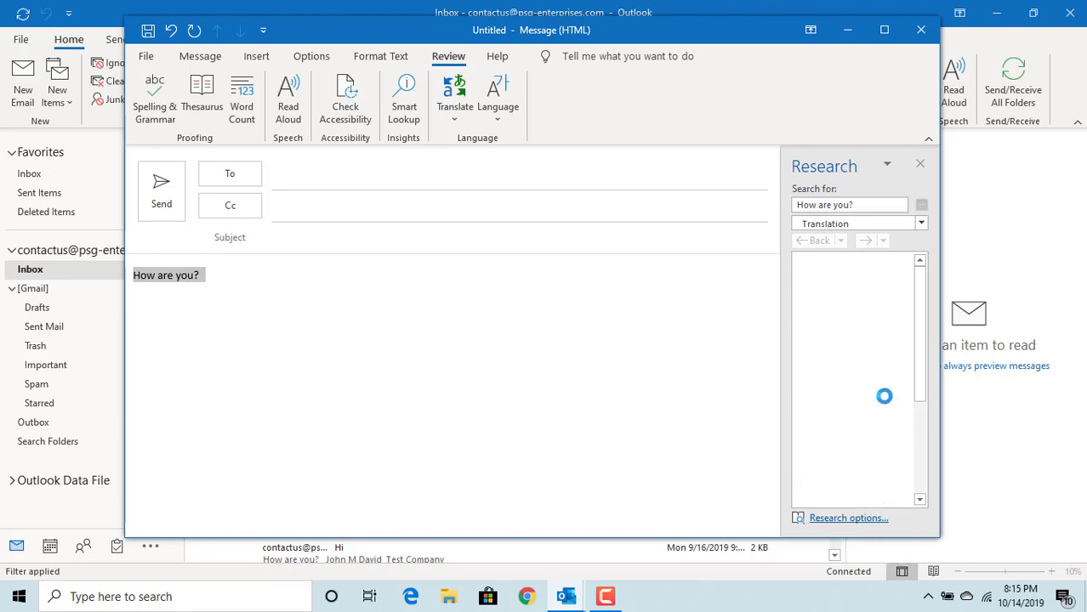
{"action": "left_click", "coordinate": [921, 205]}
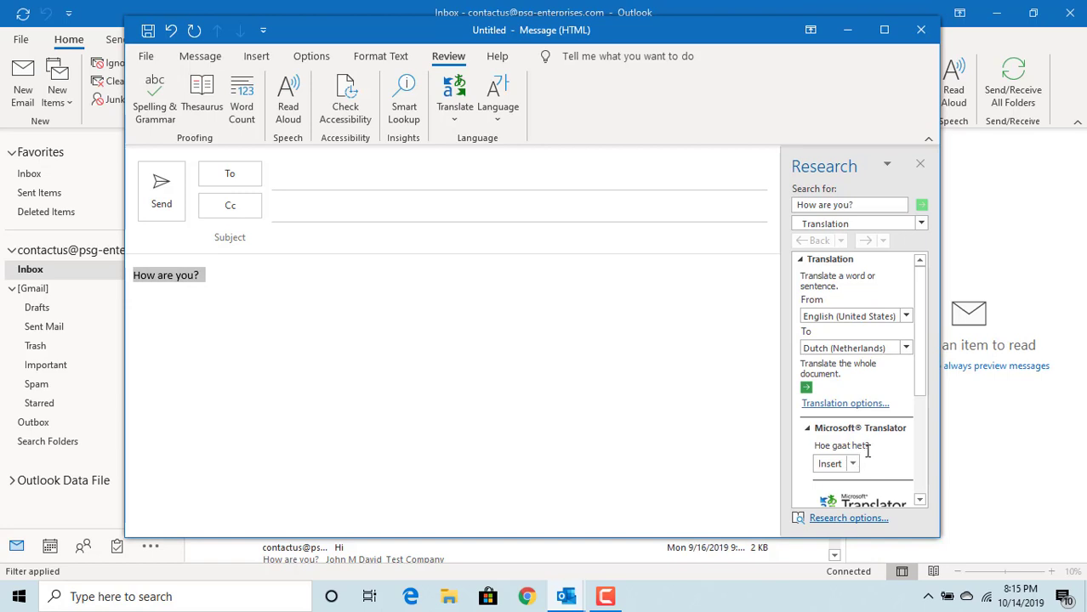
{"action": "mouse_move", "coordinate": [809, 451]}
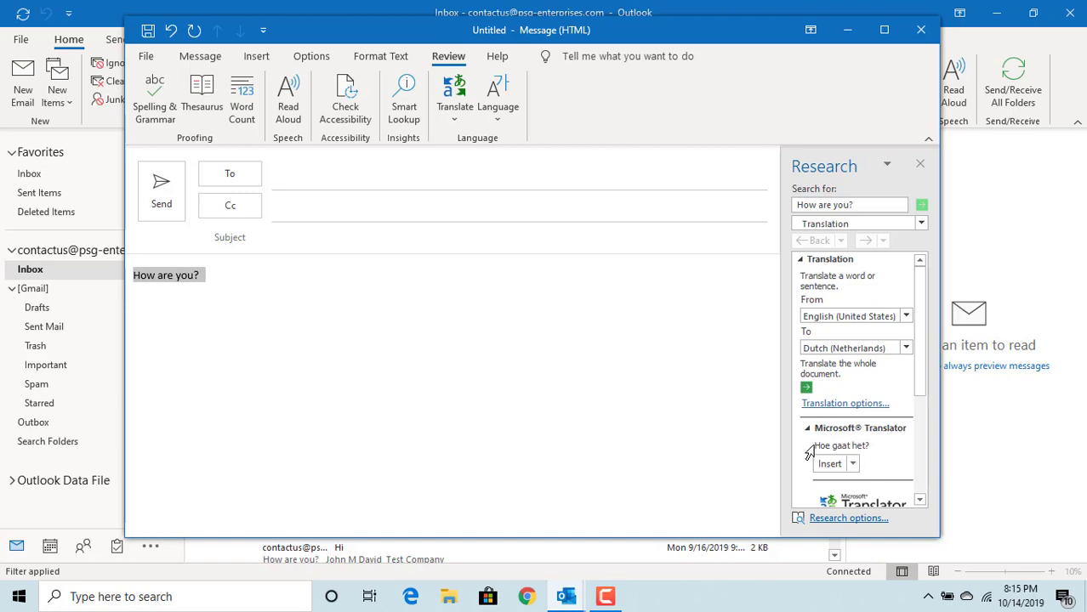
{"action": "mouse_move", "coordinate": [815, 452]}
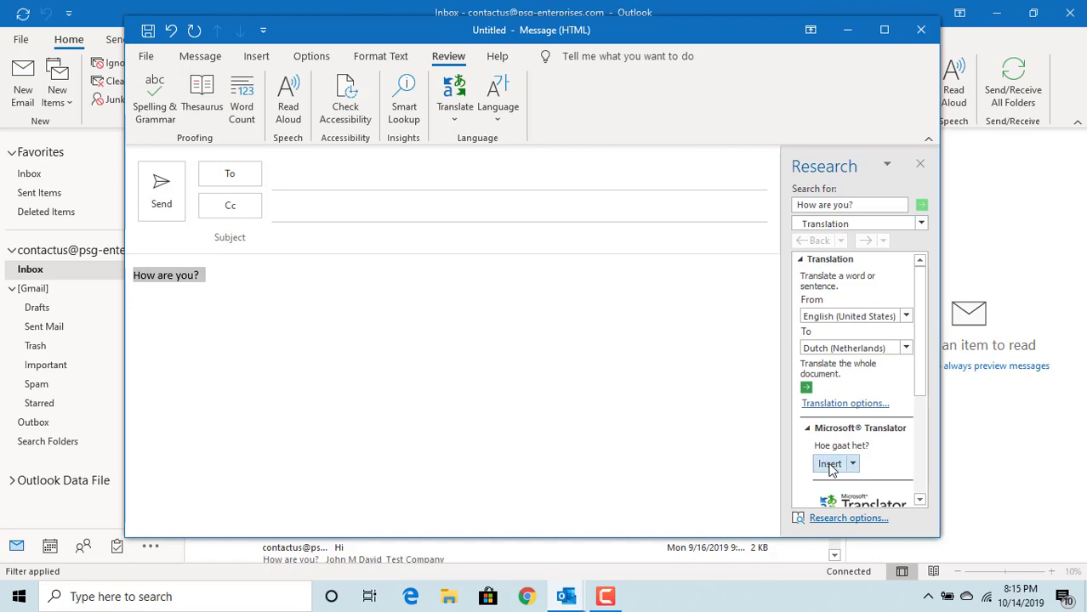
{"action": "left_click", "coordinate": [829, 463]}
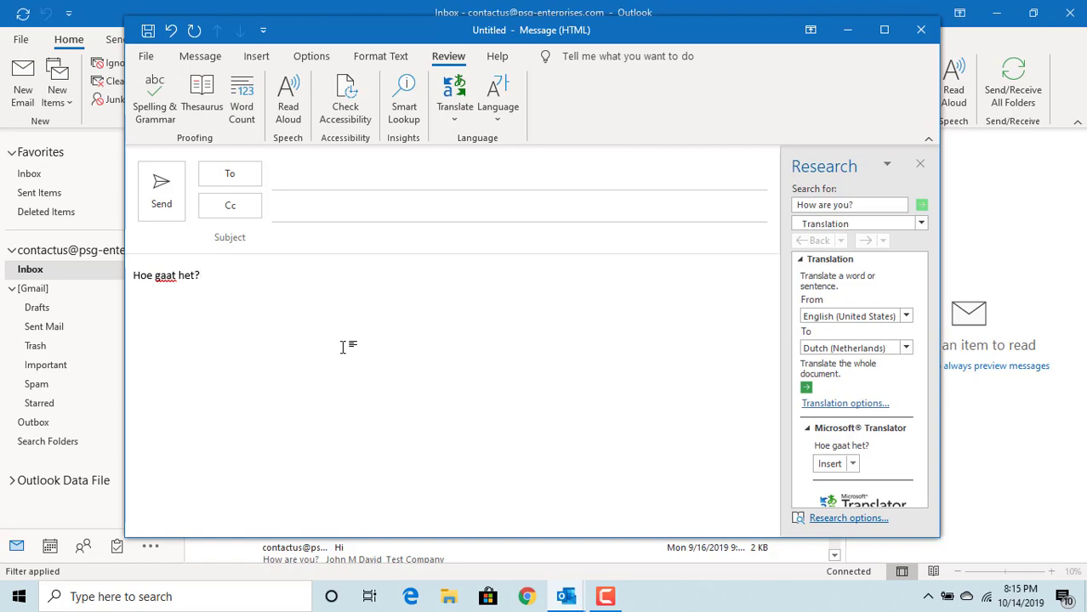
{"action": "left_click", "coordinate": [200, 274]}
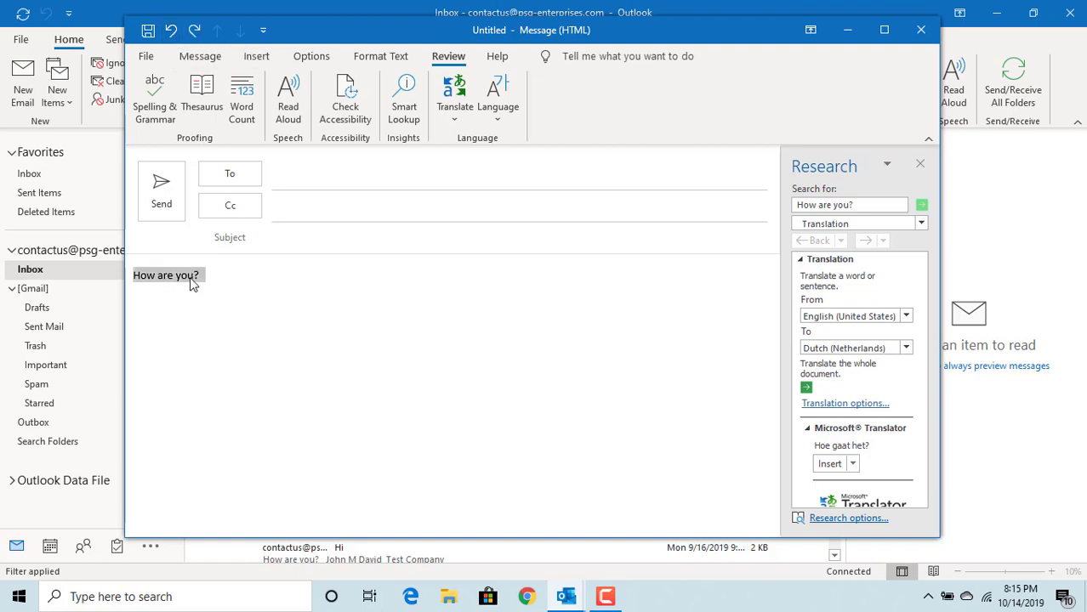
{"action": "mouse_move", "coordinate": [701, 331]}
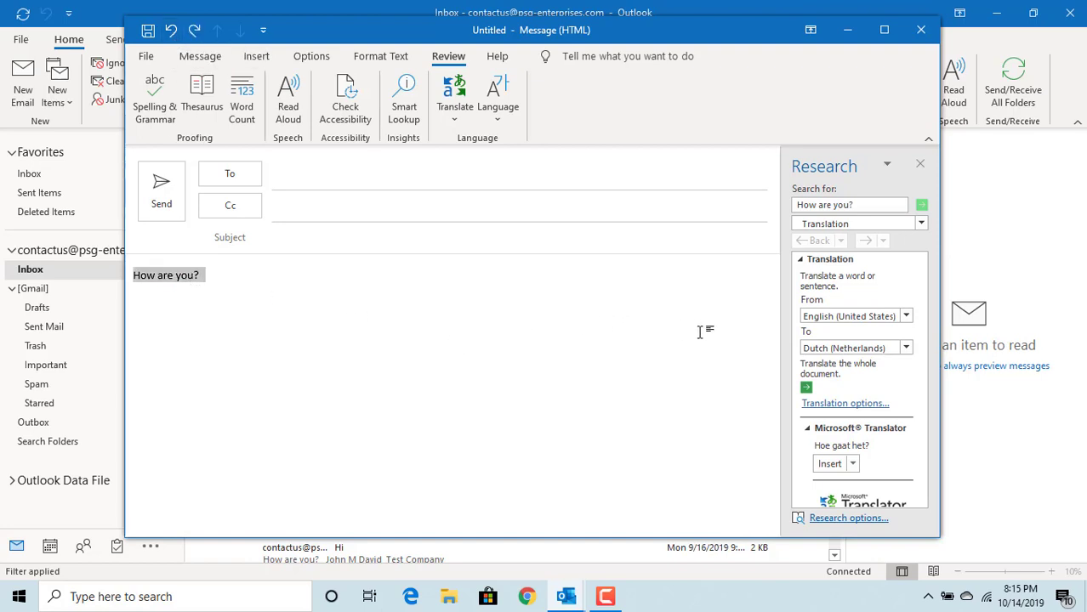
Change the translation target to German (Germany) and start translating the whole document.
{"action": "left_click", "coordinate": [904, 348]}
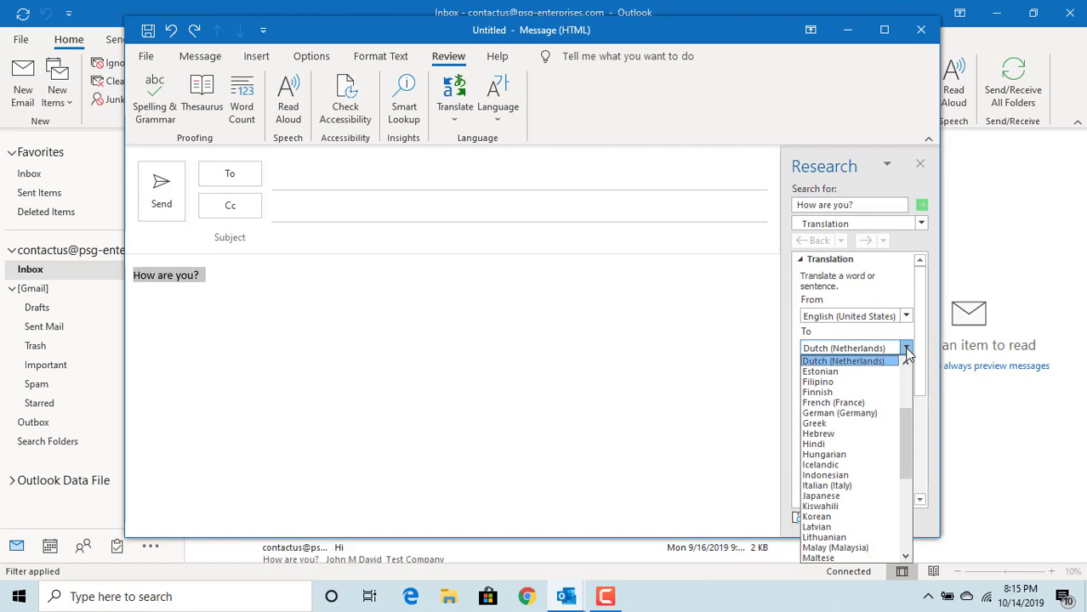
{"action": "mouse_move", "coordinate": [839, 412]}
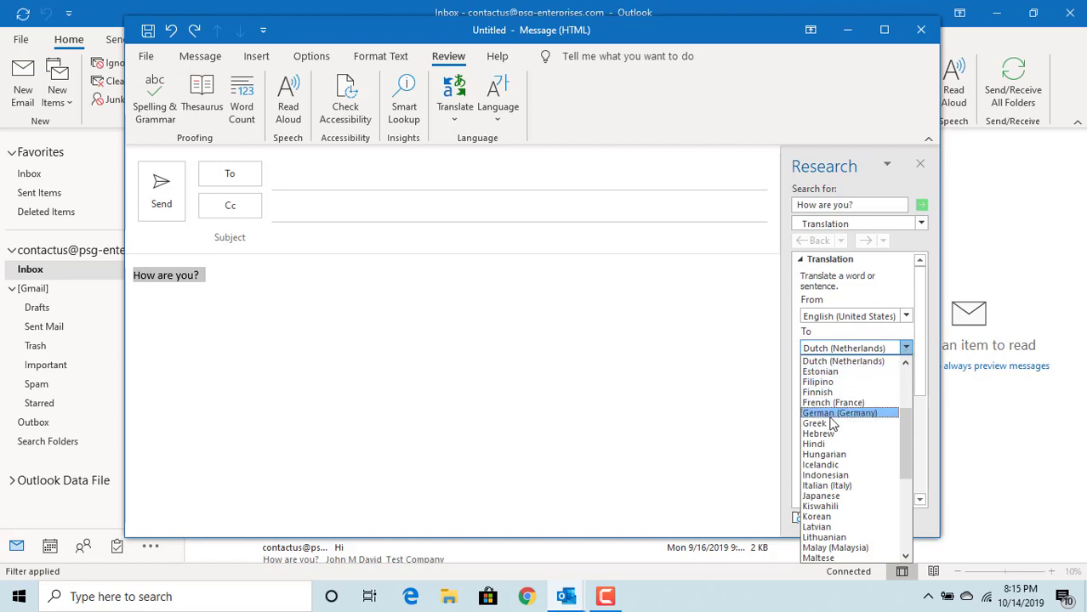
{"action": "left_click", "coordinate": [839, 412]}
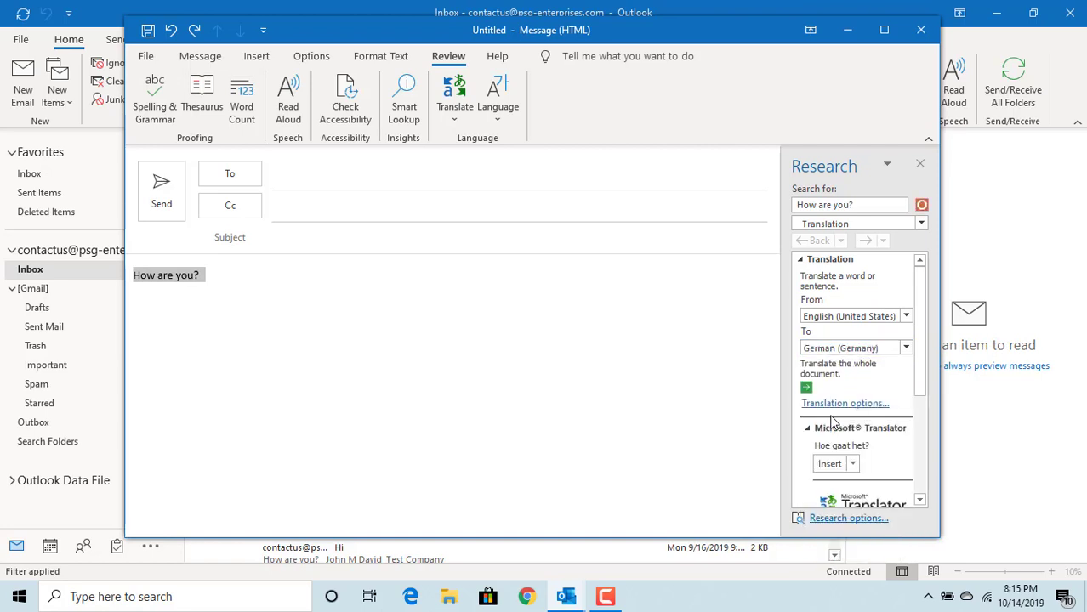
{"action": "left_click", "coordinate": [921, 204]}
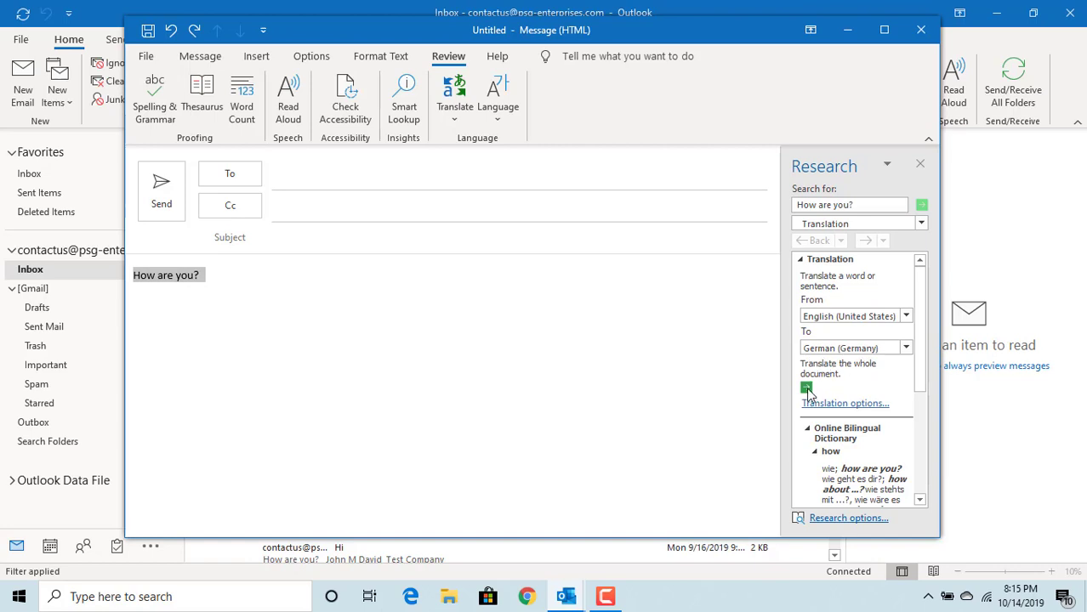
{"action": "left_click", "coordinate": [806, 387]}
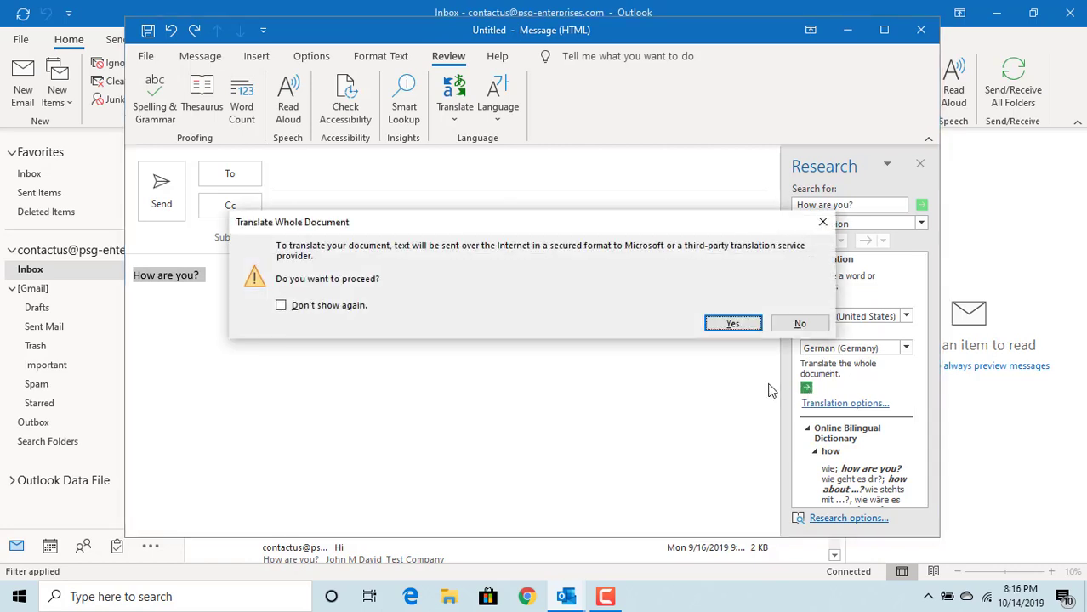
Confirm Yes so the message is machine-translated to German in the browser.
{"action": "left_click", "coordinate": [798, 323]}
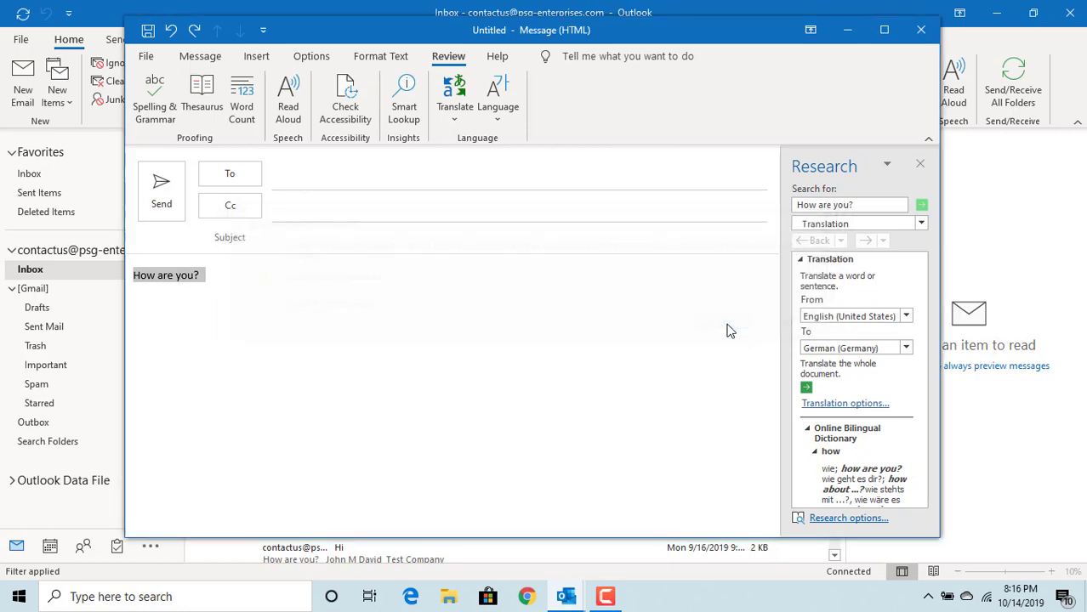
{"action": "left_click", "coordinate": [805, 387]}
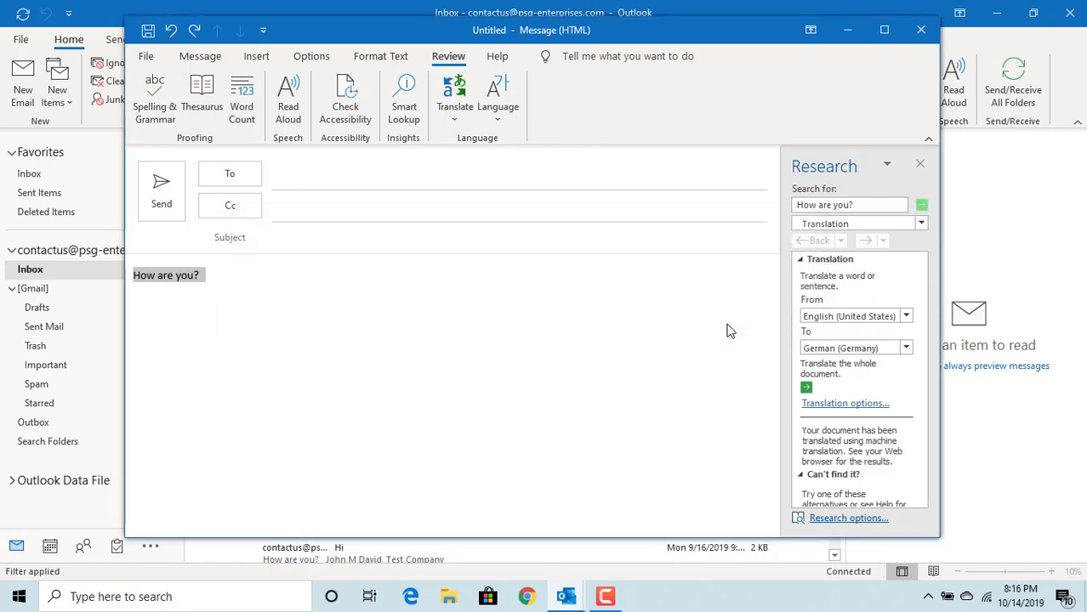
{"action": "mouse_move", "coordinate": [689, 334]}
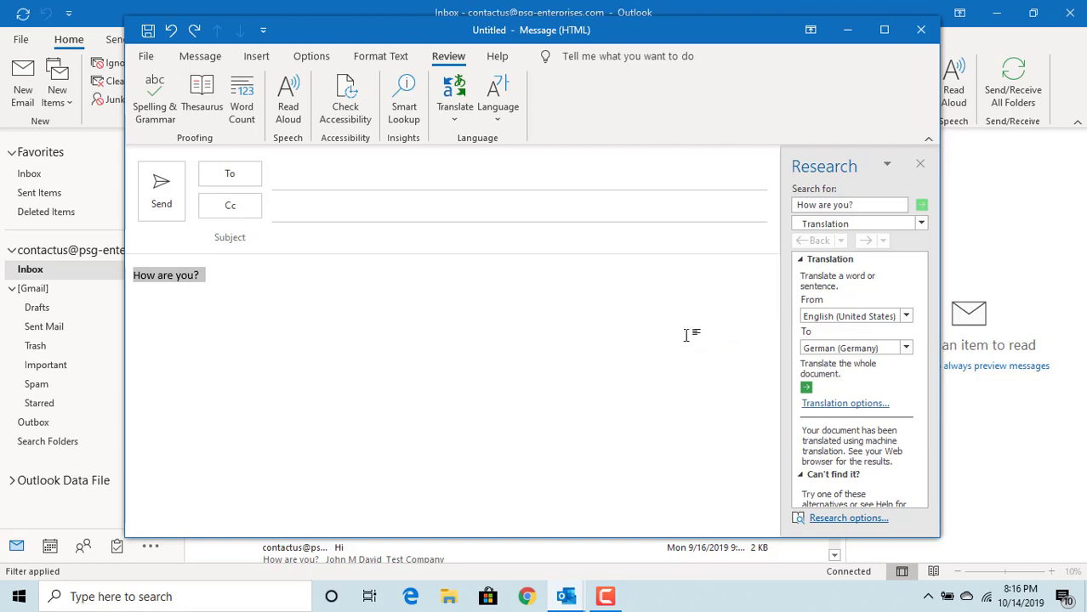
{"action": "left_click", "coordinate": [805, 387]}
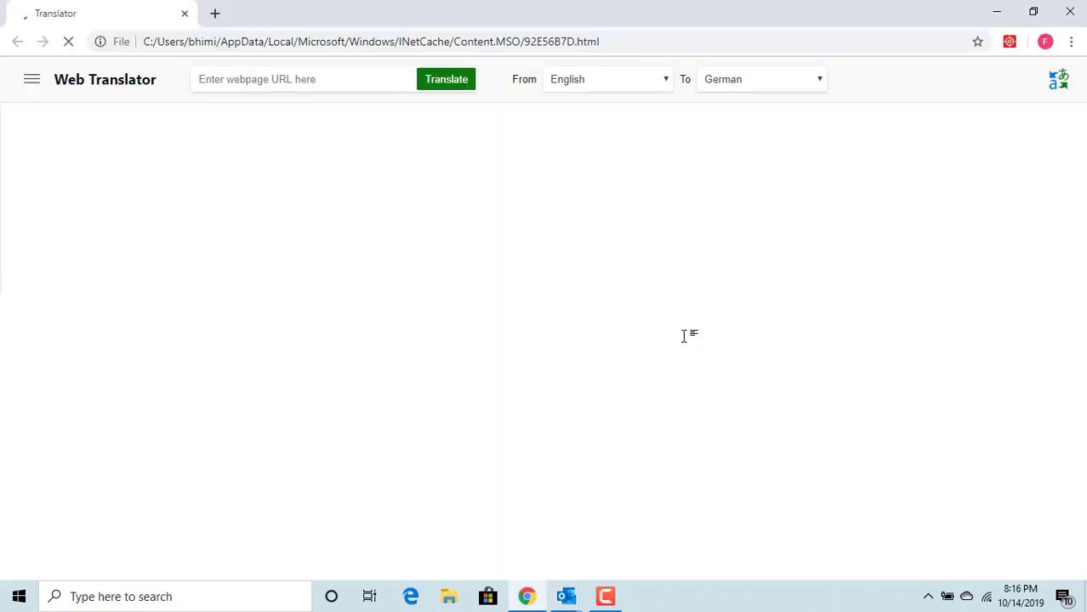
Dismiss the original-text popup, select 'Wie geht es dir?', and return to Outlook.
{"action": "left_click", "coordinate": [445, 80]}
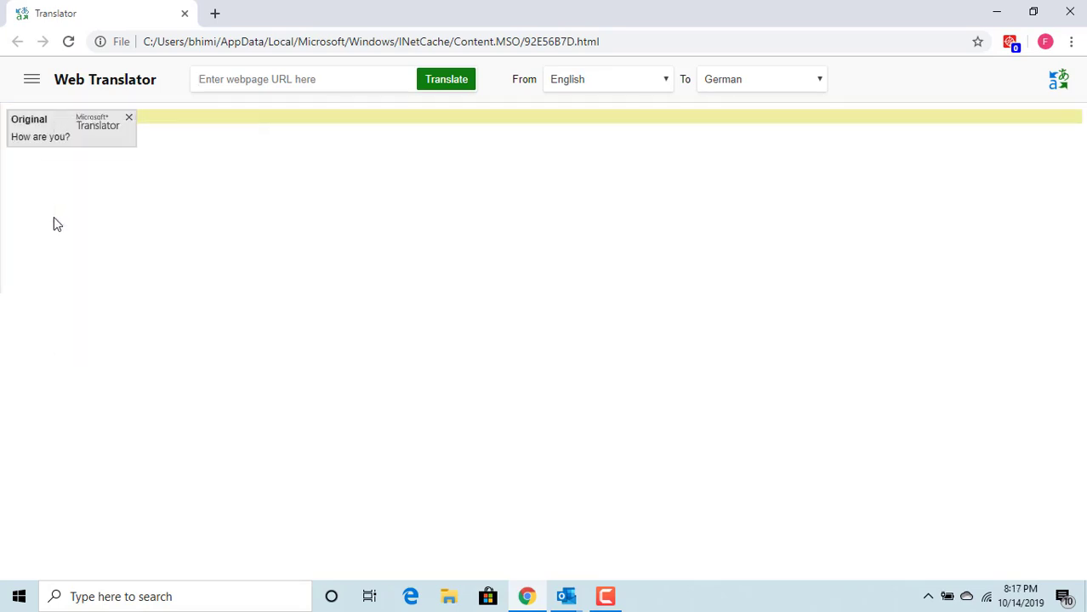
{"action": "left_click", "coordinate": [446, 79]}
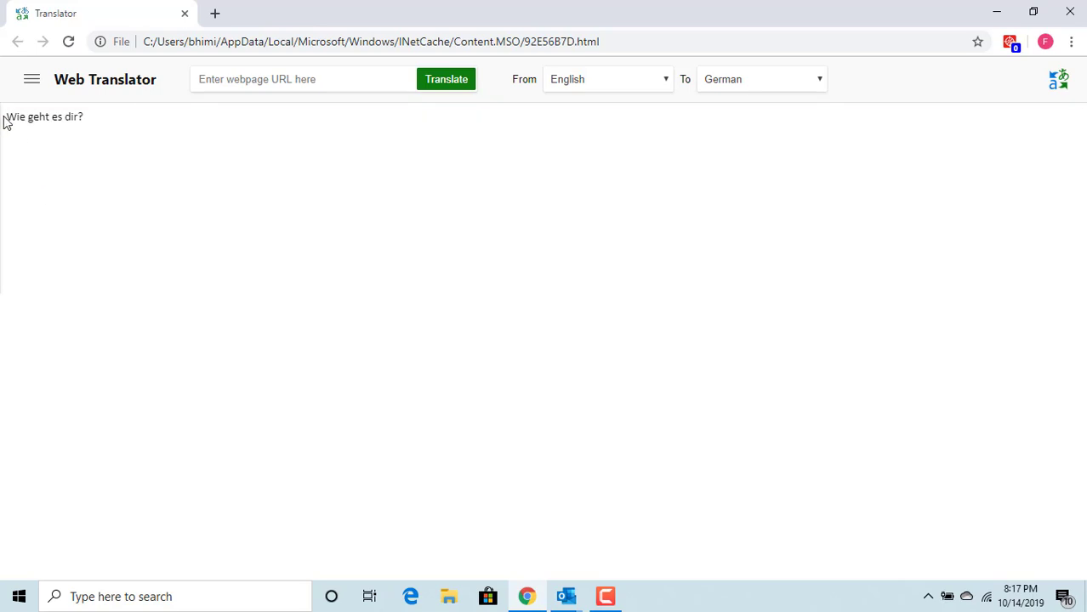
{"action": "triple_click", "coordinate": [45, 116]}
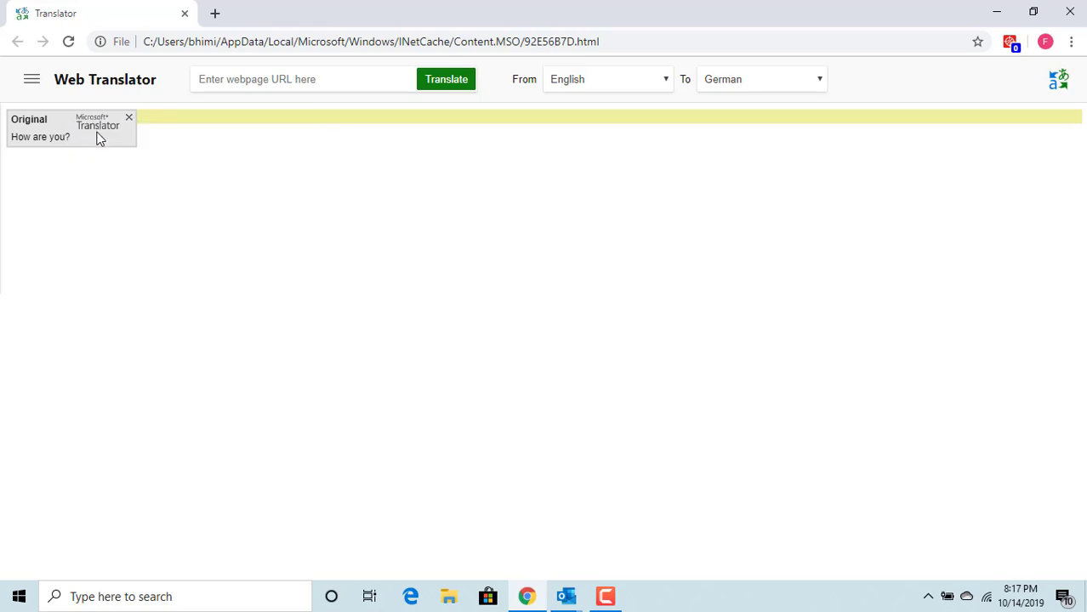
{"action": "left_click", "coordinate": [446, 78]}
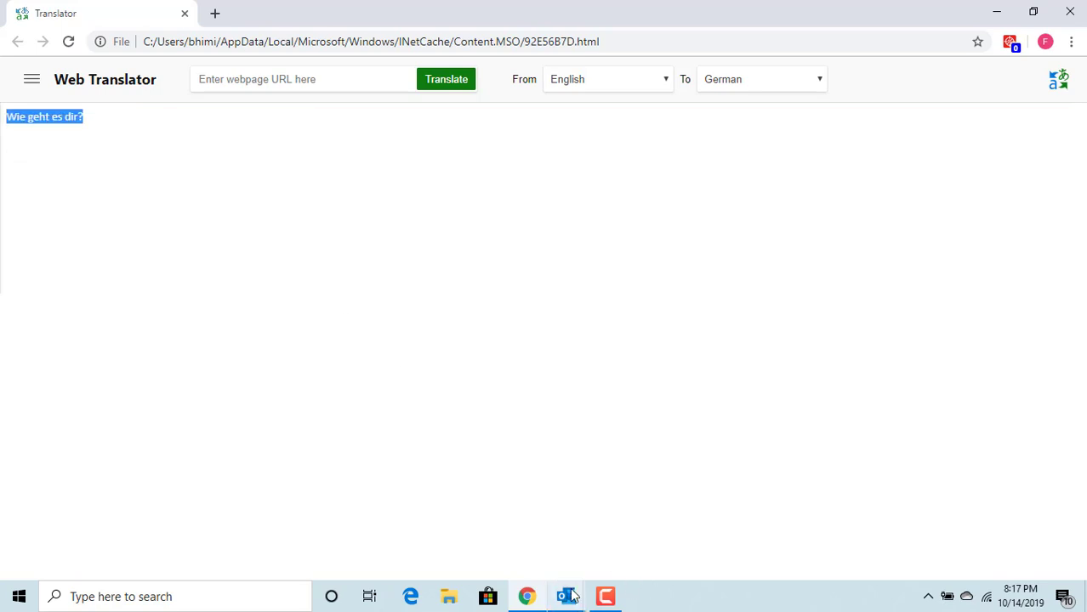
{"action": "left_click", "coordinate": [565, 596]}
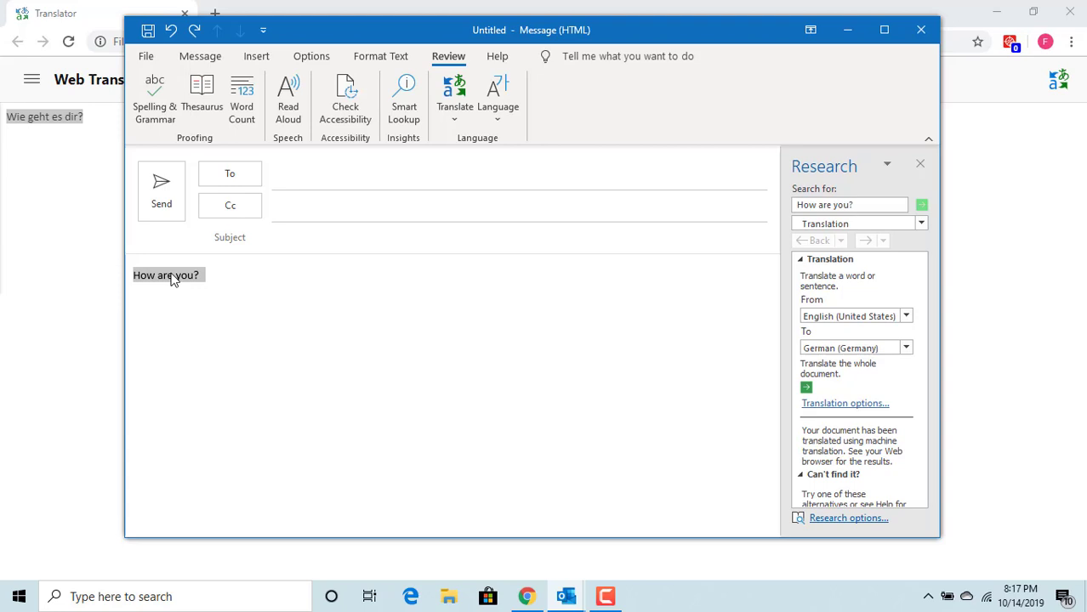
Paste 'Wie geht es dir?' over the body text using Keep Source Formatting.
{"action": "right_click", "coordinate": [170, 275]}
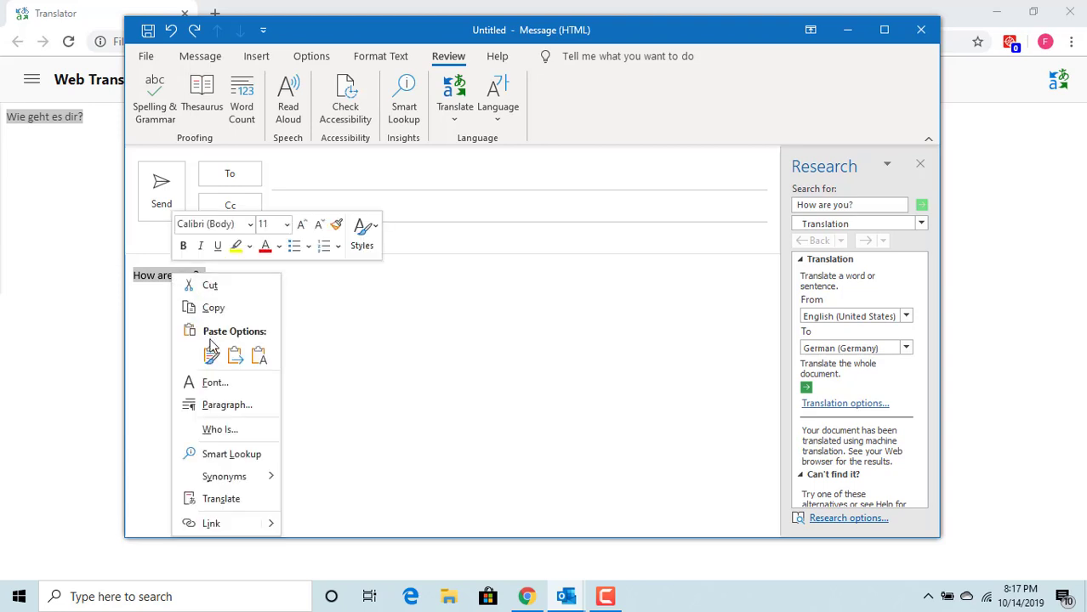
{"action": "left_click", "coordinate": [210, 355]}
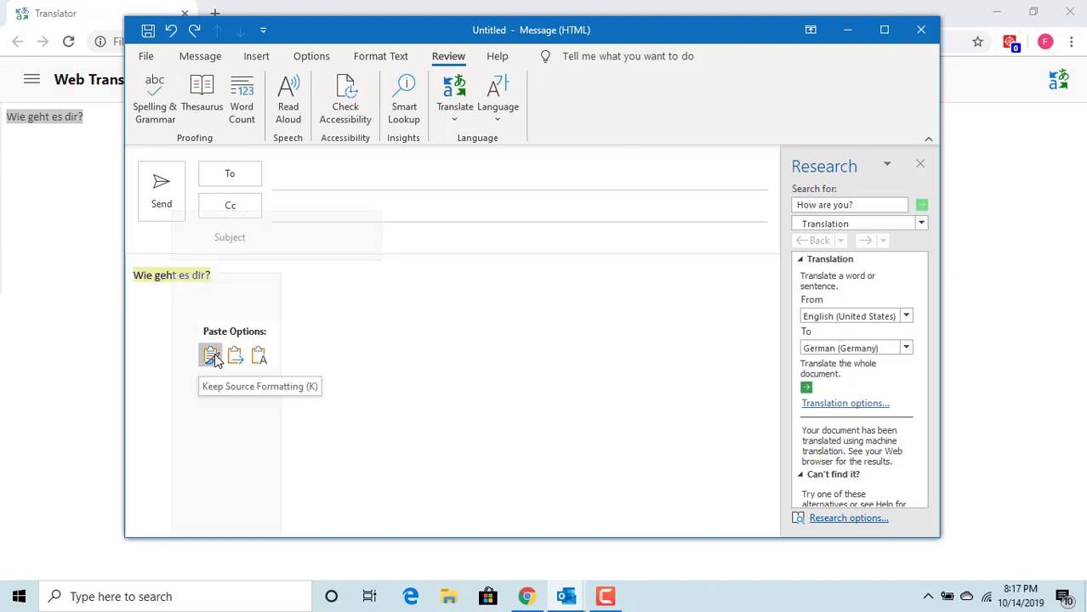